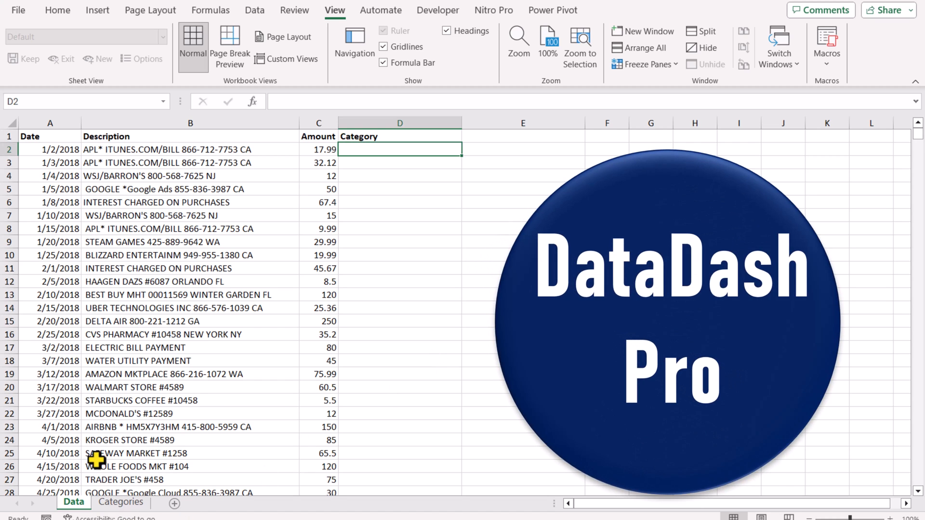
# Switch to the Categories sheet to view the keyword-to-category list
pyautogui.click(120, 502)
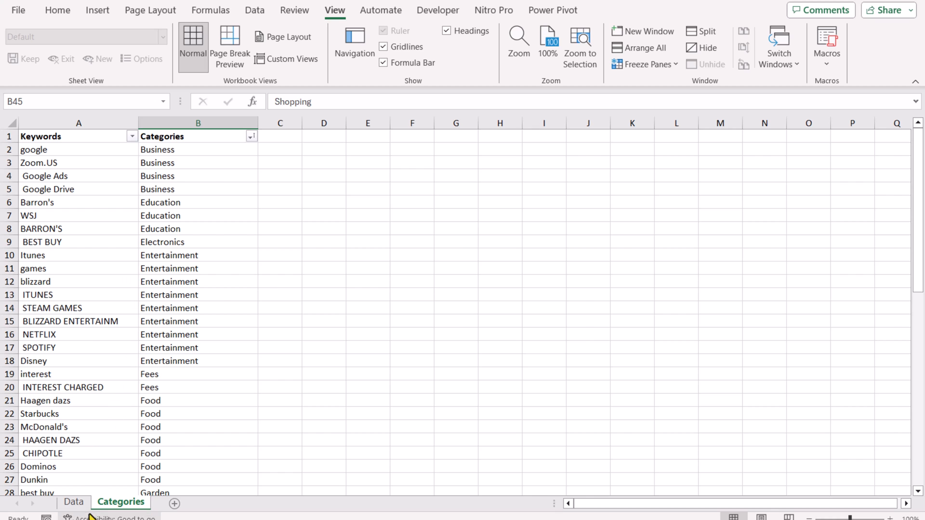
# Start a SEARCH formula in Data!D2 over the absolute keyword range Categories!$A$2:$A$58
pyautogui.click(73, 502)
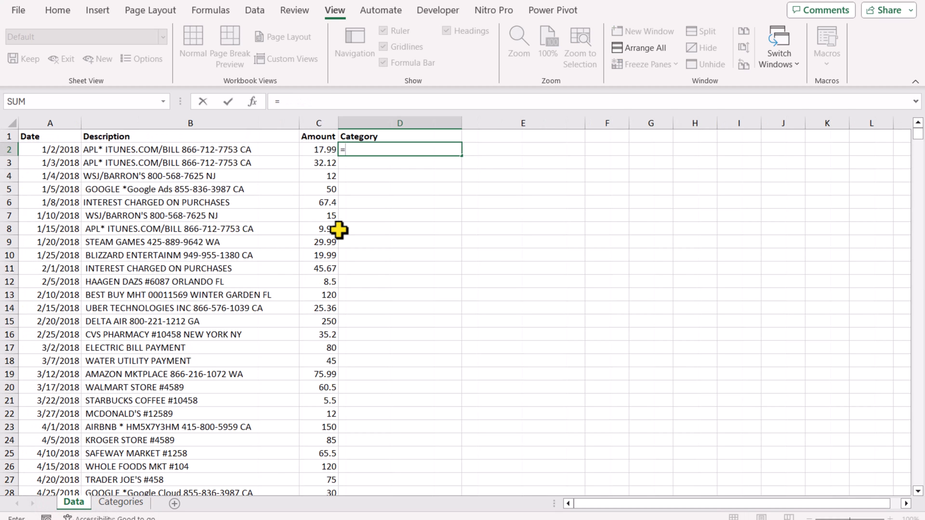
pyautogui.write('search')
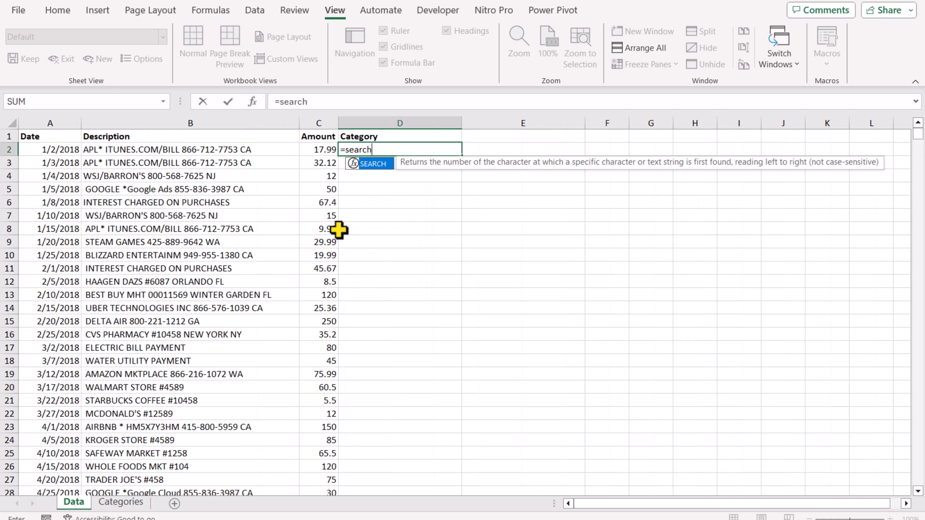
pyautogui.write('(')
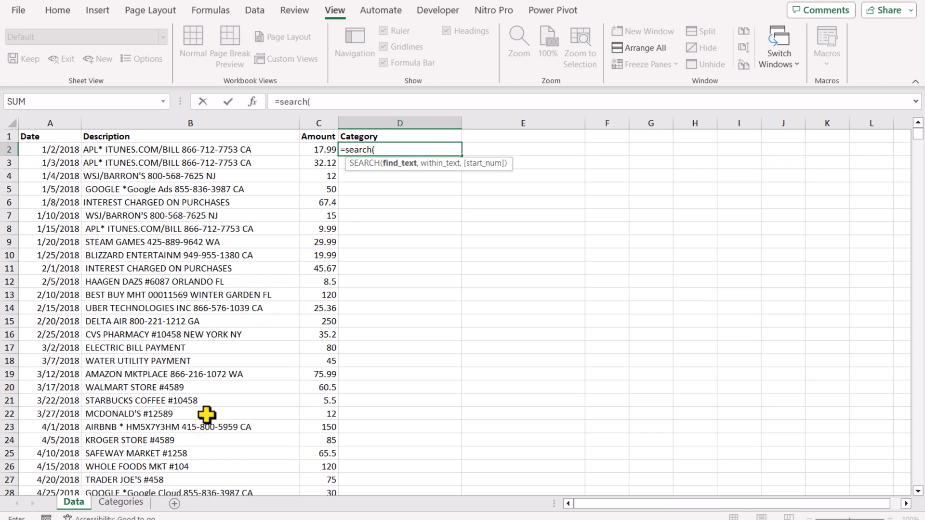
pyautogui.click(120, 503)
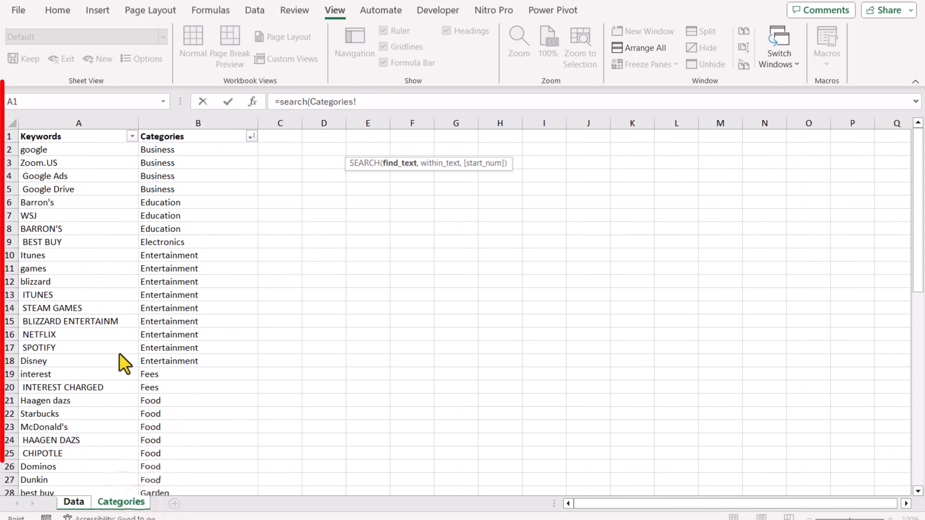
pyautogui.moveTo(78, 149); pyautogui.dragTo(78, 347)
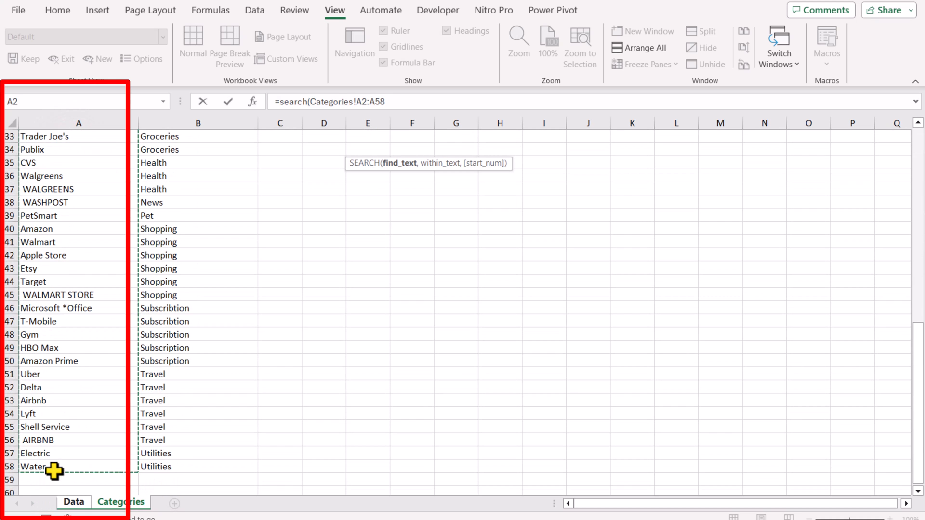
pyautogui.press('f4')
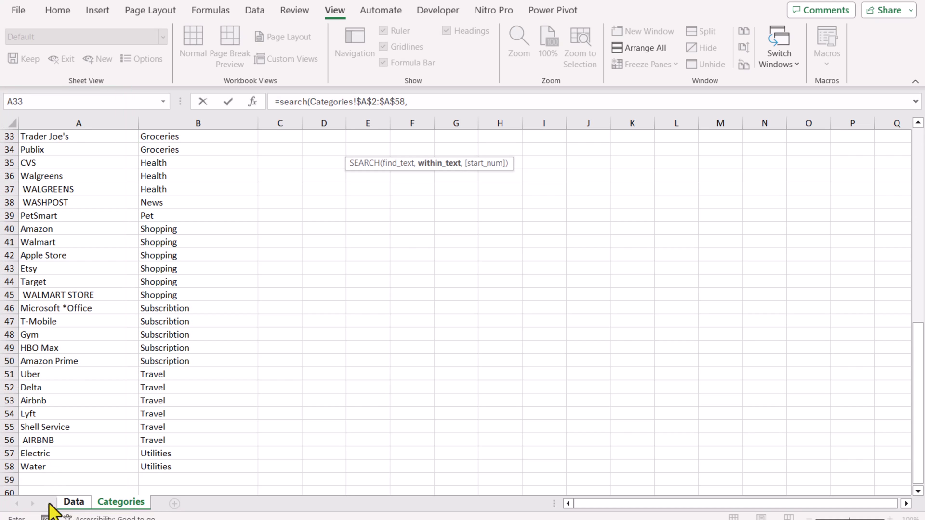
# Complete the SEARCH with Data!B2 as the text, spilling mostly #VALUE! errors down column D
pyautogui.click(73, 502)
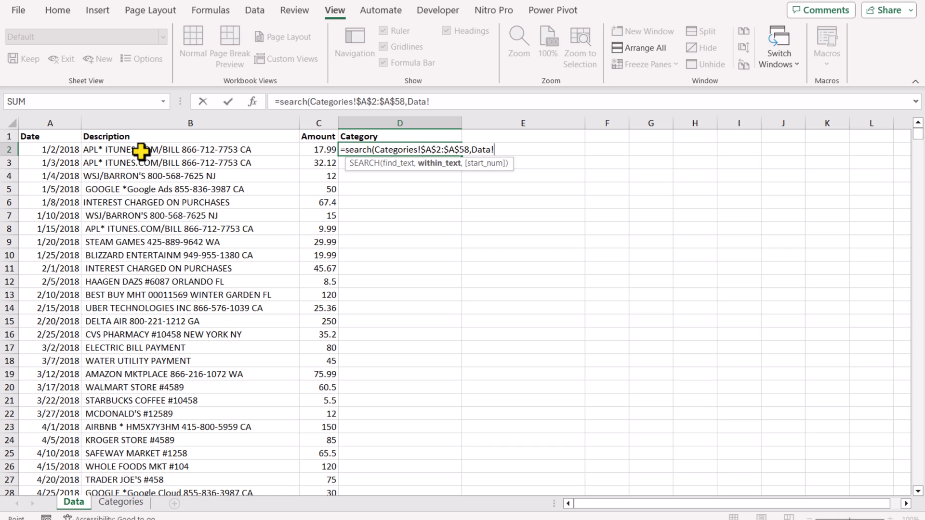
pyautogui.click(156, 149)
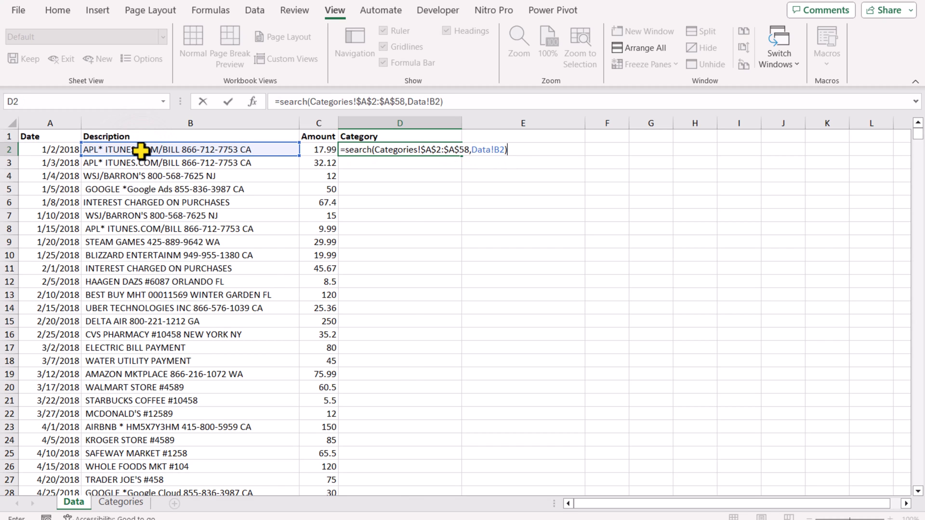
pyautogui.press('Enter')
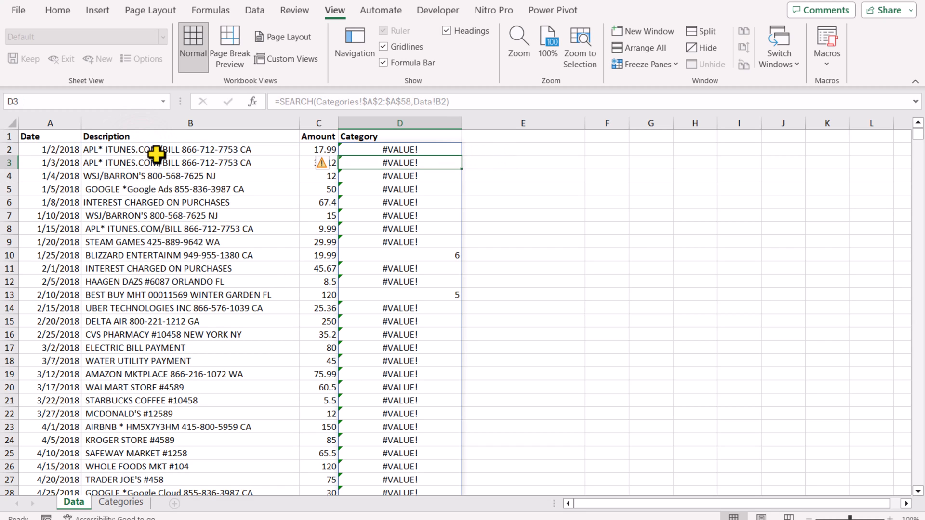
pyautogui.moveTo(403, 304)
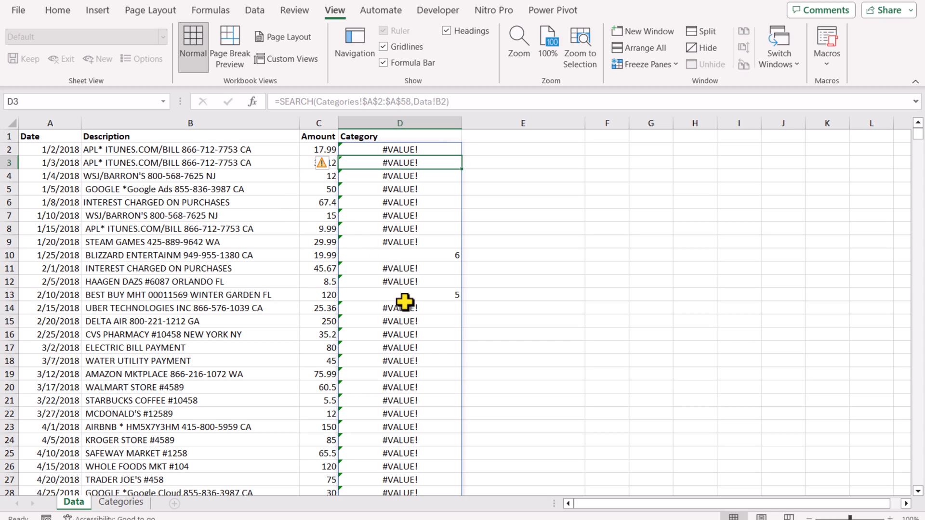
pyautogui.moveTo(353, 149)
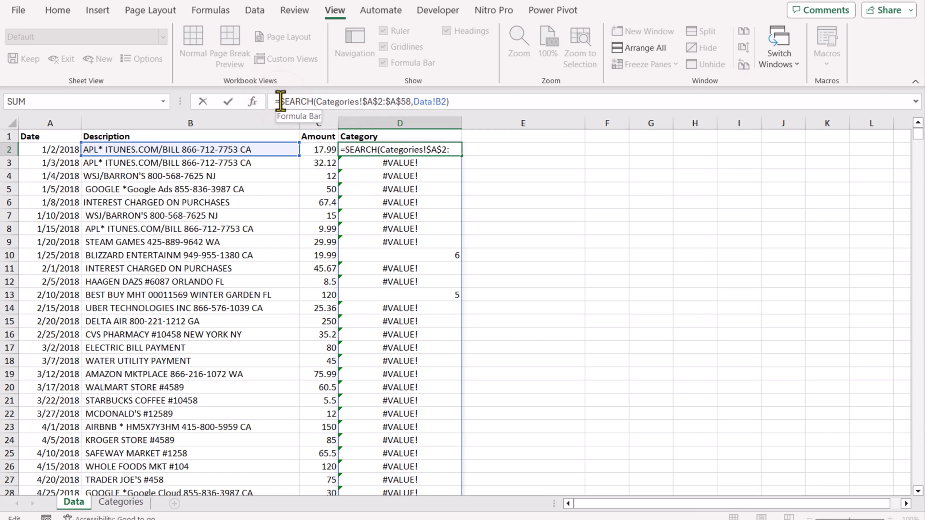
# Wrap the search in LOOKUP(2^15, …, Categories!$B$2:$B$58) so D2 returns Entertainment
pyautogui.write('Lookup(')
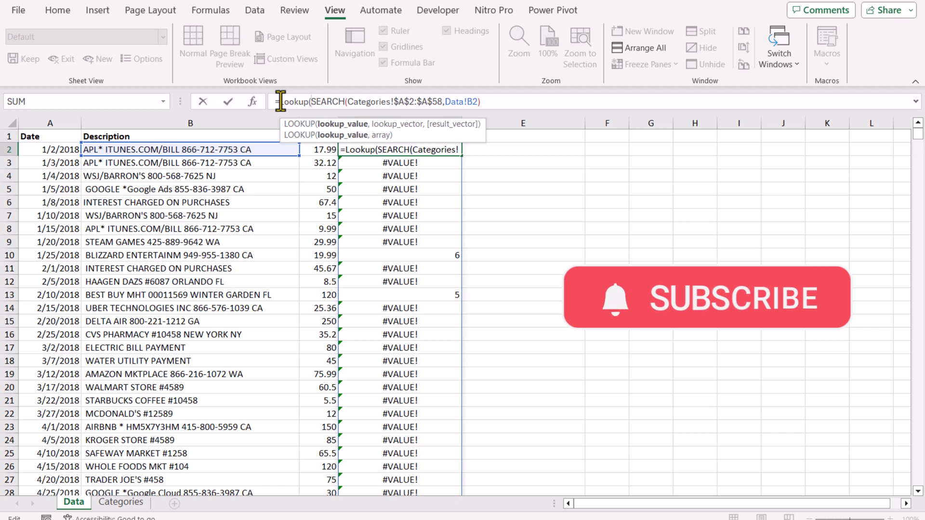
pyautogui.write('2^15,')
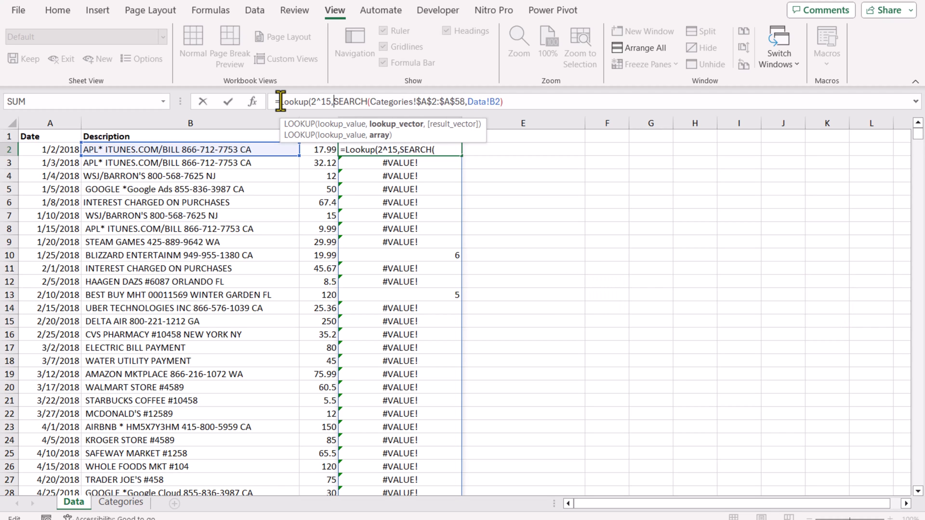
pyautogui.moveTo(312, 103)
pyautogui.write(',')
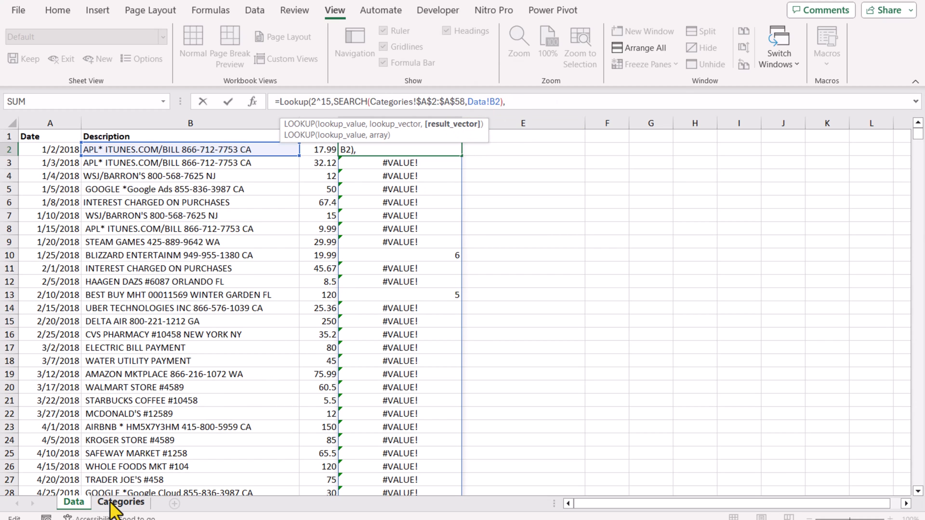
pyautogui.click(121, 502)
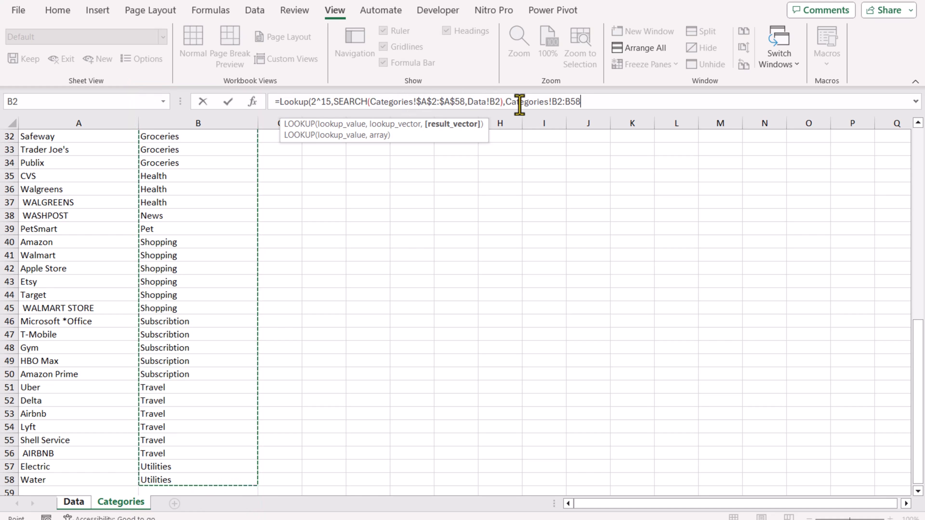
pyautogui.write('$B$2:$B$58)')
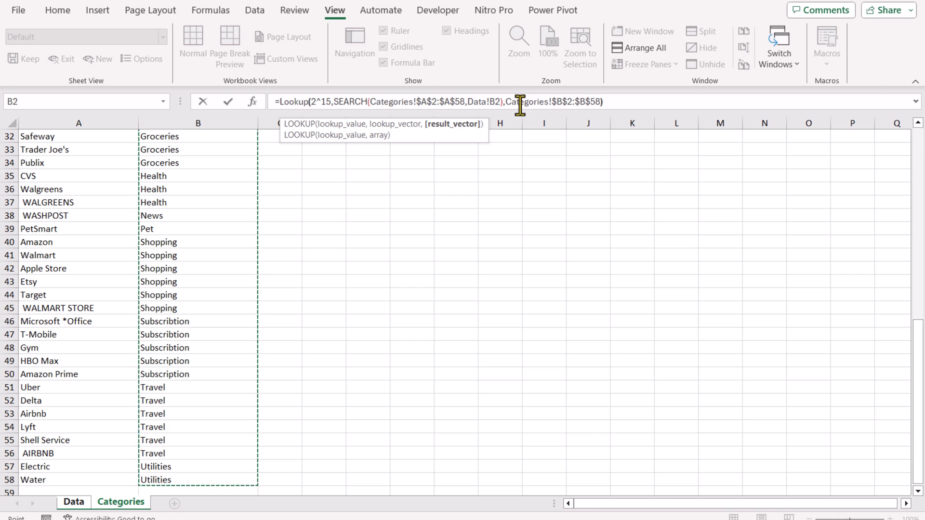
pyautogui.click(74, 503)
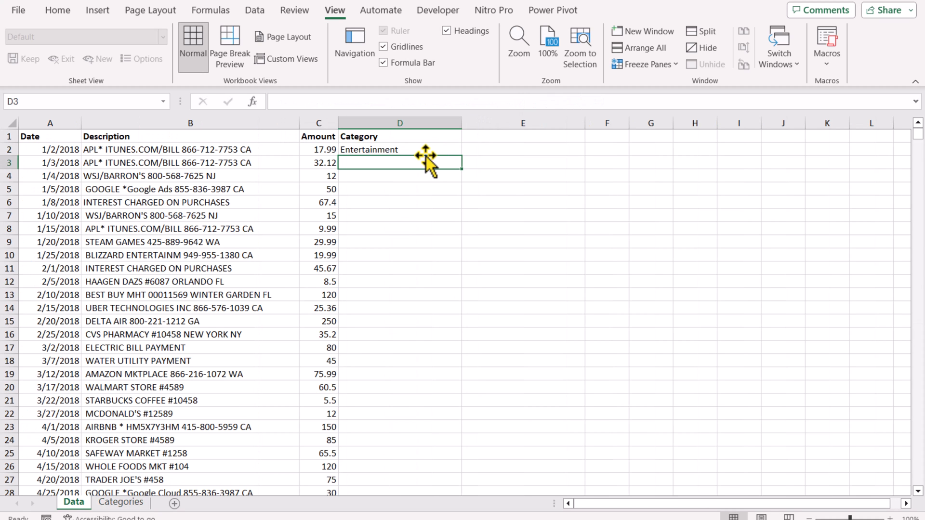
pyautogui.moveTo(422, 149)
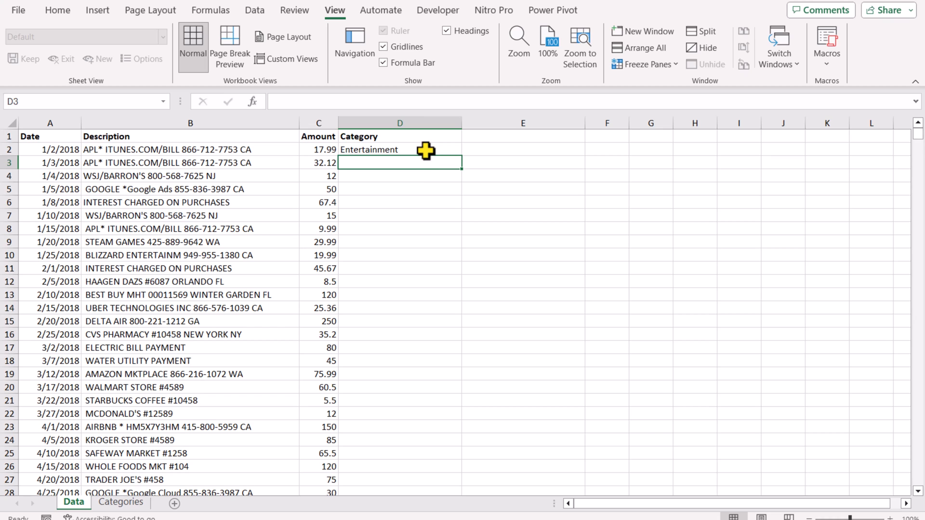
# Fill the Category column from D2, then move to the Google Sheets copy
pyautogui.click(400, 149)
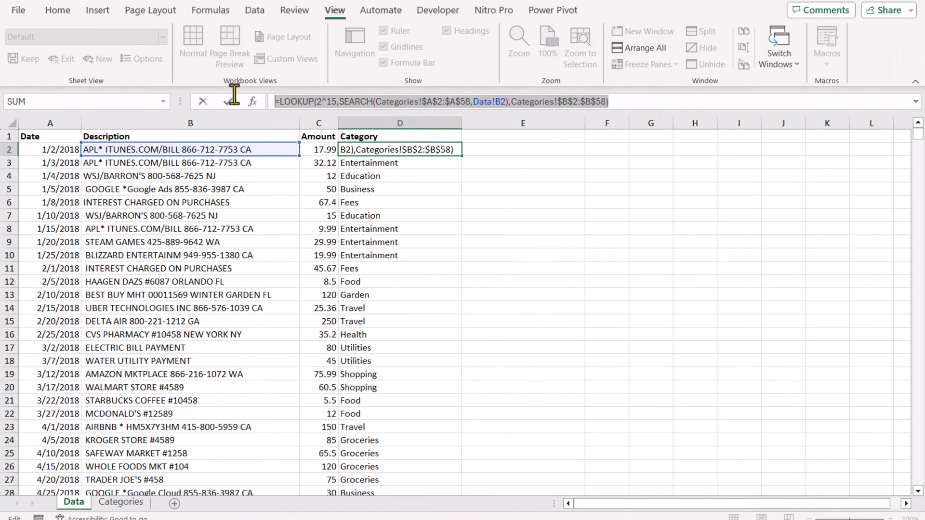
pyautogui.click(278, 505)
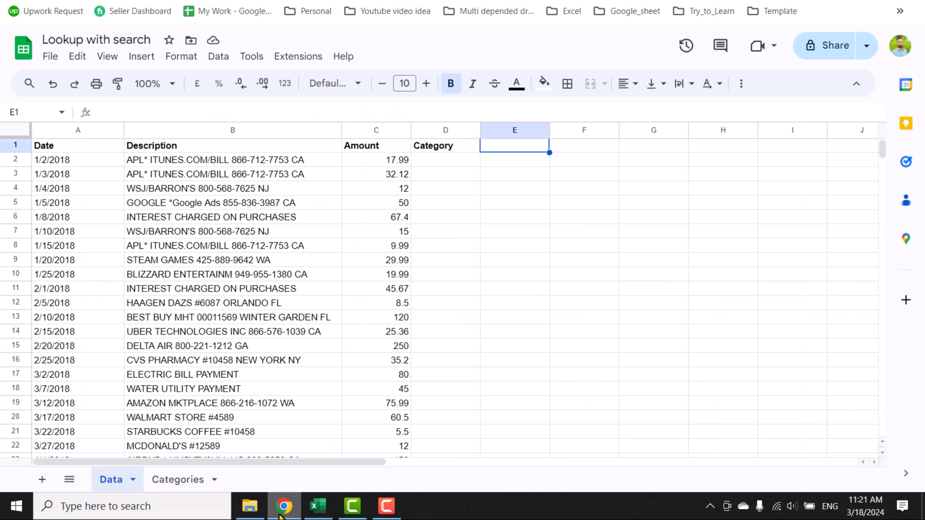
pyautogui.moveTo(370, 290)
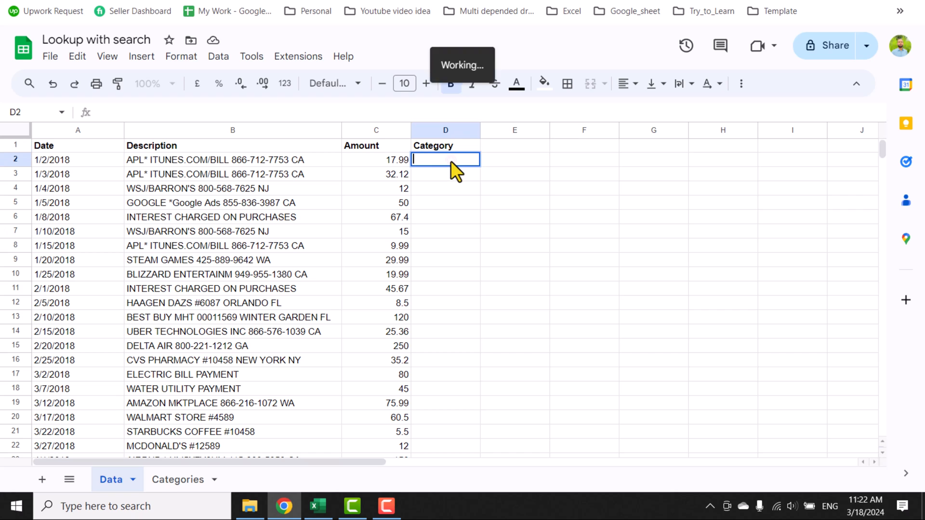
# Enter the same LOOKUP-SEARCH formula in Sheets D2, which returns #N/A
pyautogui.write('=LOOKUP(2^15,SEARCH(Categories!$A$2:$A$58,Data!B2),Categories!$B$2:$B$58)')
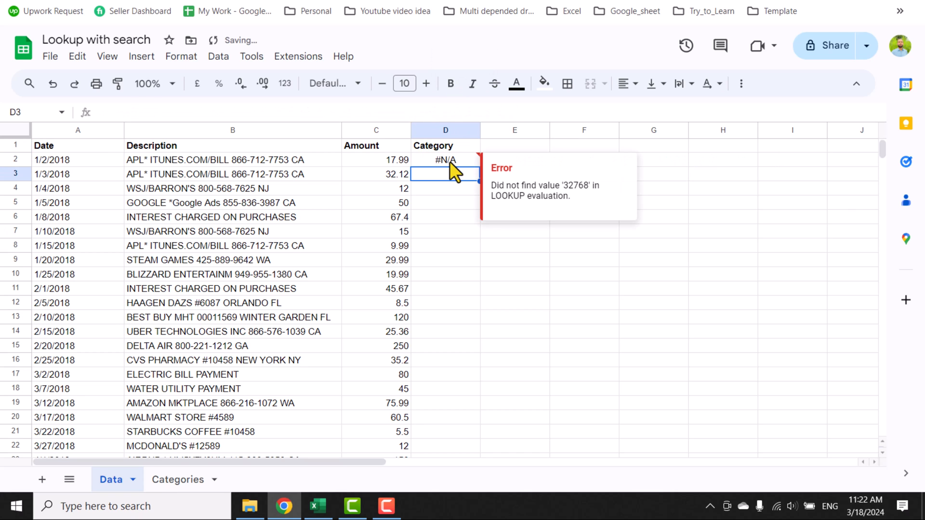
pyautogui.click(445, 160)
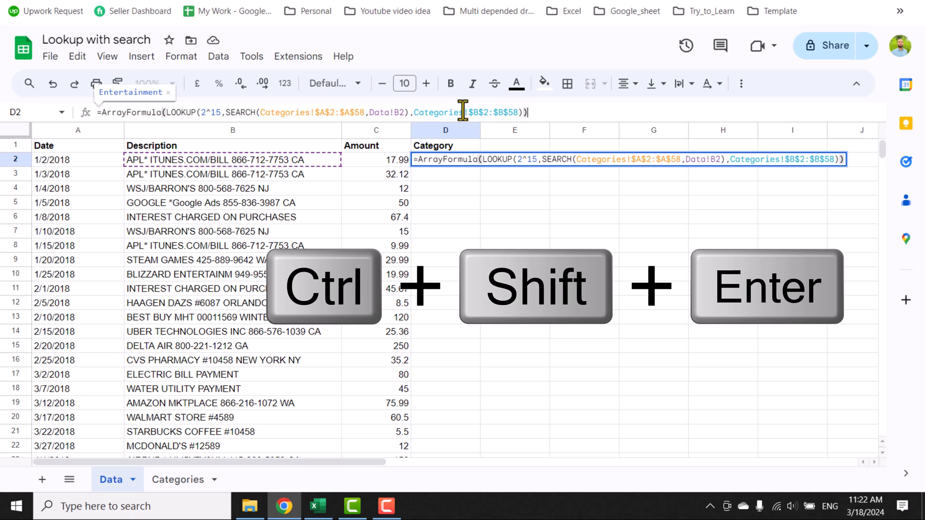
pyautogui.moveTo(178, 113)
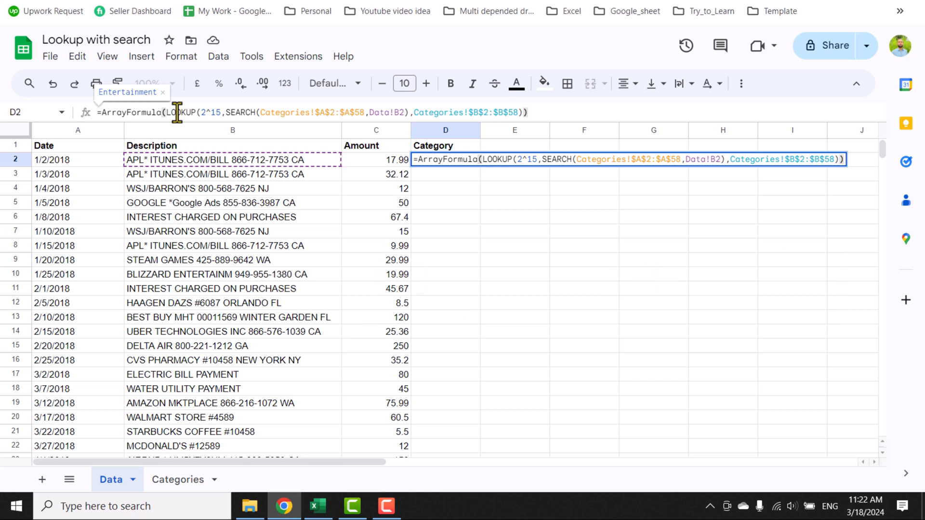
# Confirm the ArrayFormula version returning Entertainment and accept the suggested auto-fill down column D
pyautogui.press('Enter')
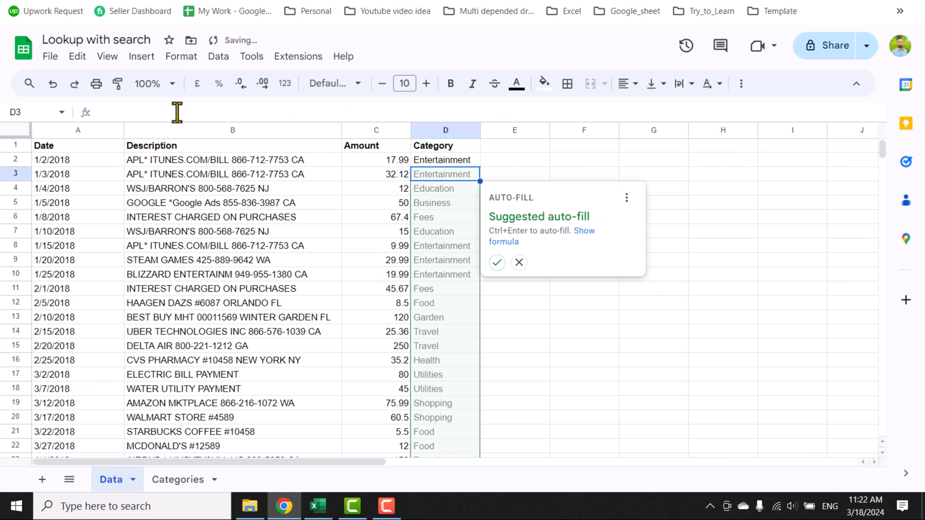
pyautogui.moveTo(493, 197)
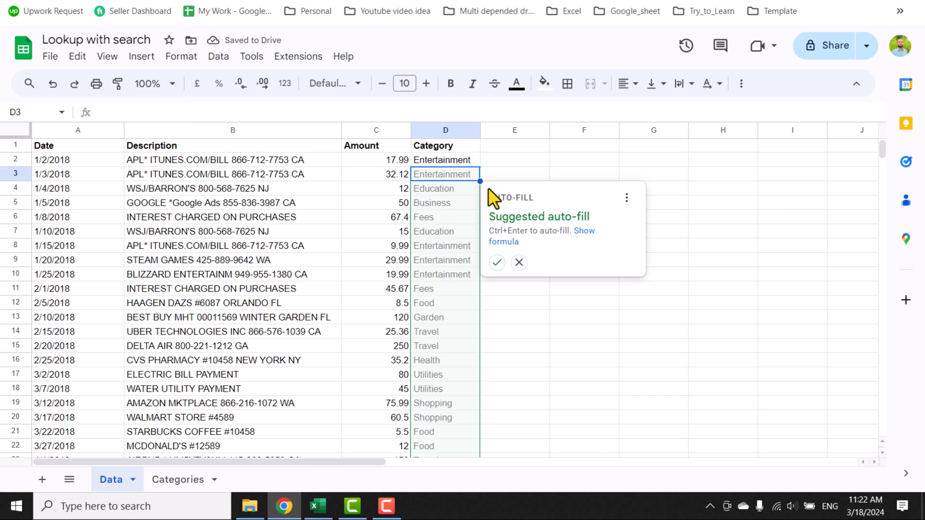
pyautogui.moveTo(497, 262)
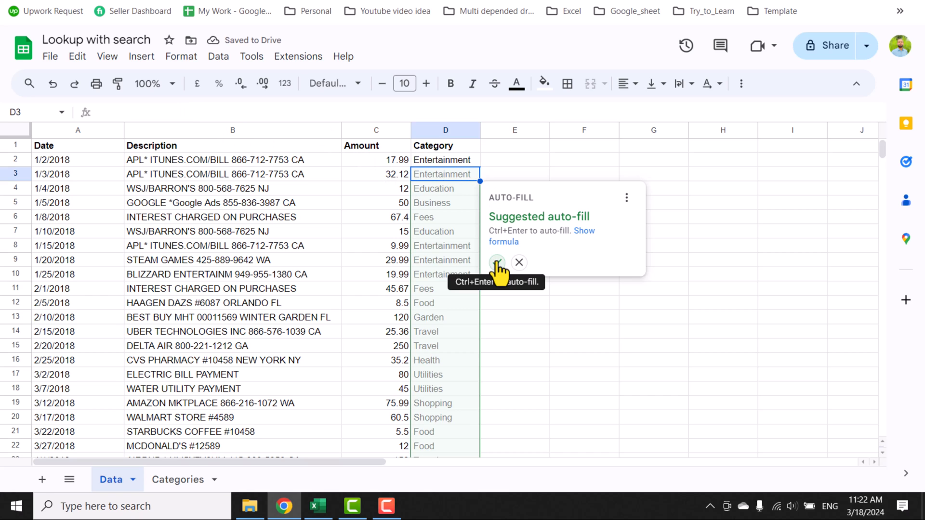
pyautogui.click(497, 262)
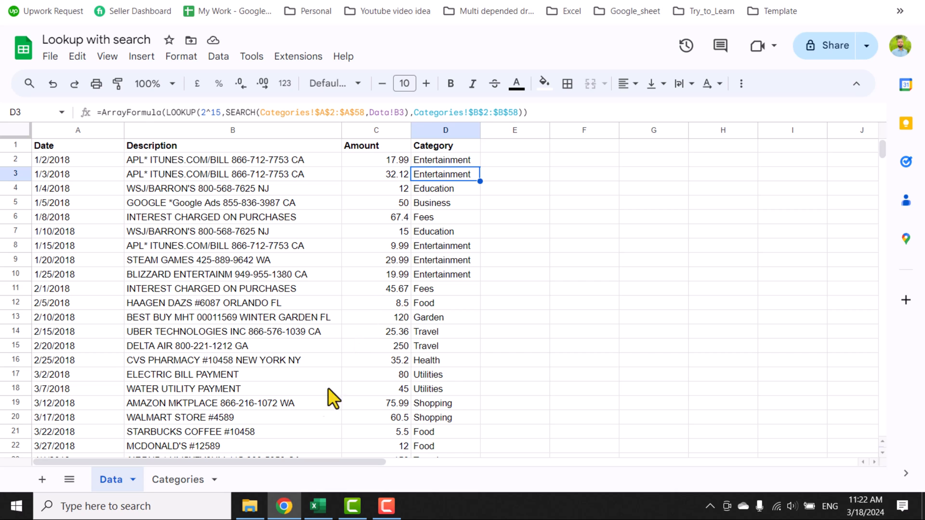
pyautogui.click(316, 505)
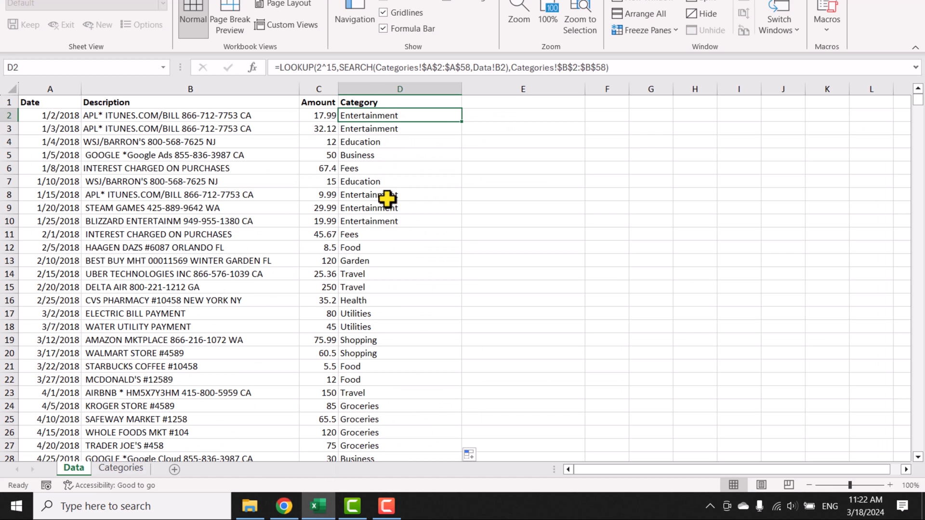
pyautogui.moveTo(498, 153)
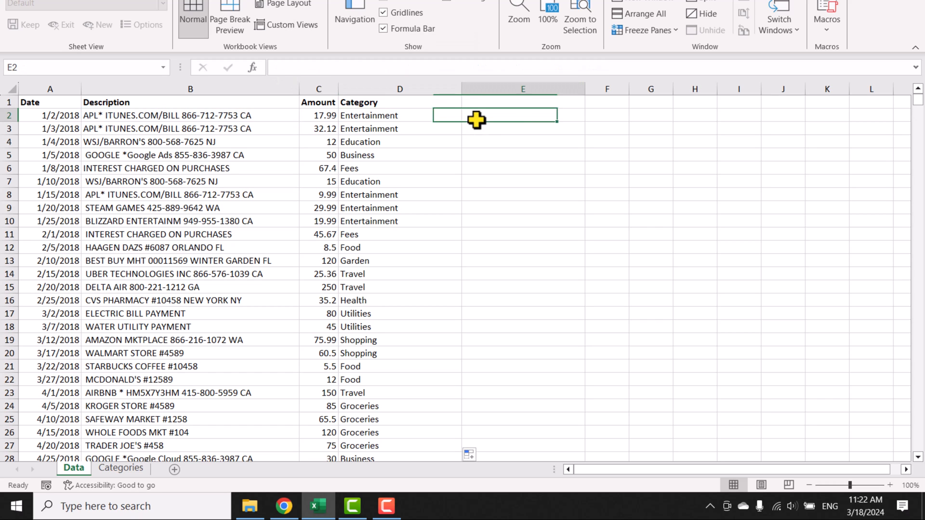
# Begin =BYROW($B$2:$B$120,LAMBDA(x, in E2 over the absolute Description range
pyautogui.write('=by')
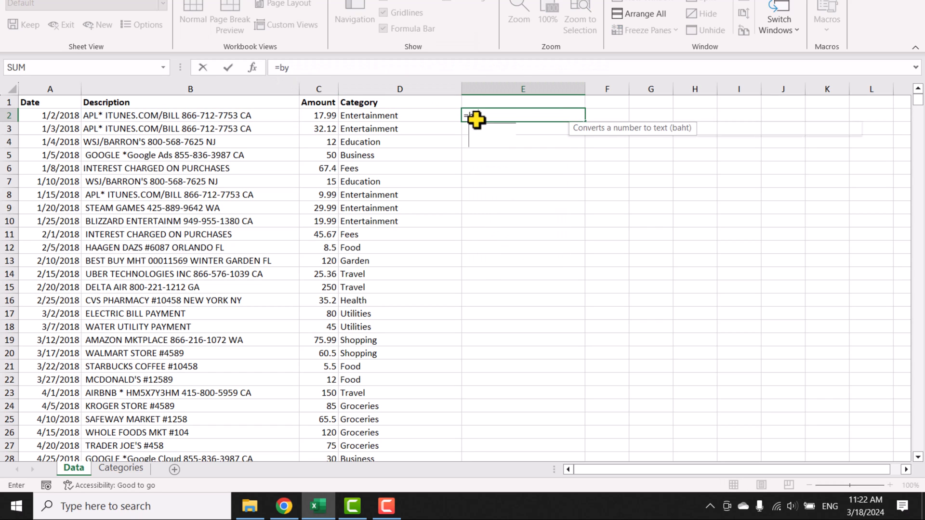
pyautogui.write('row(')
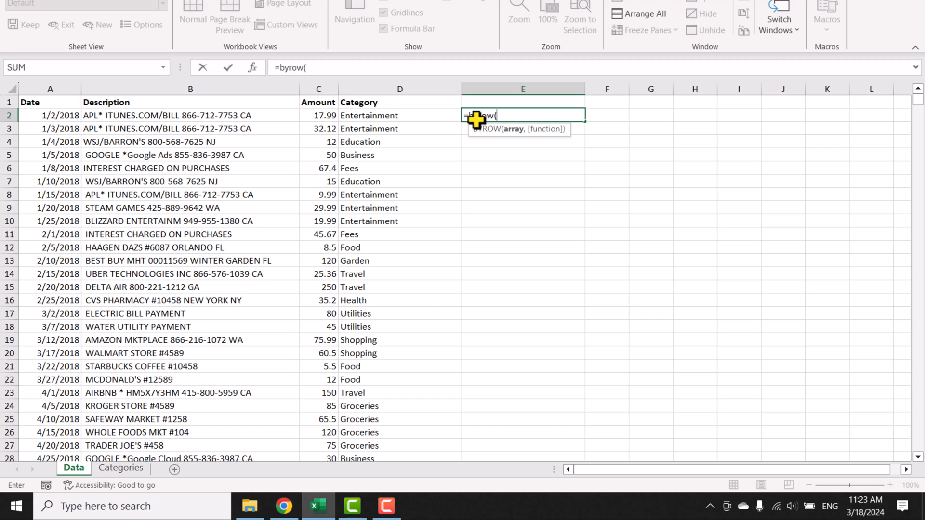
pyautogui.moveTo(233, 117)
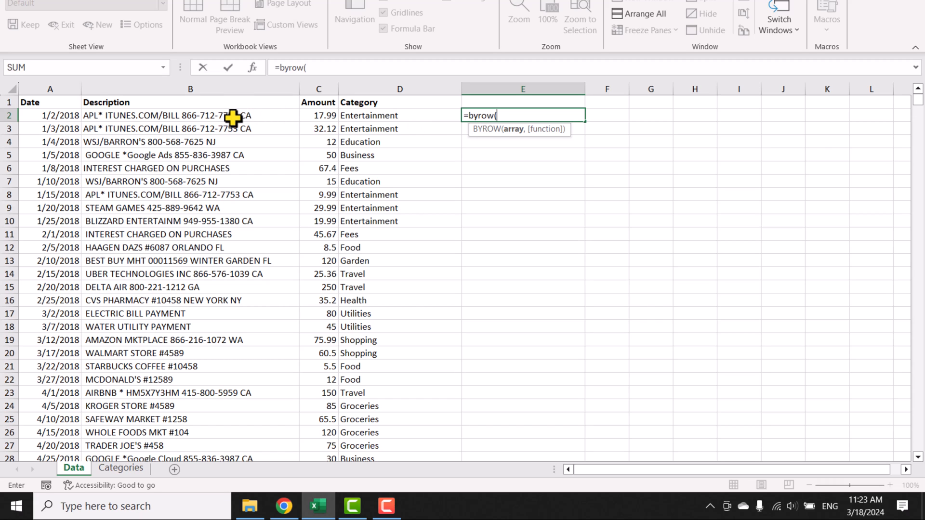
pyautogui.click(189, 116)
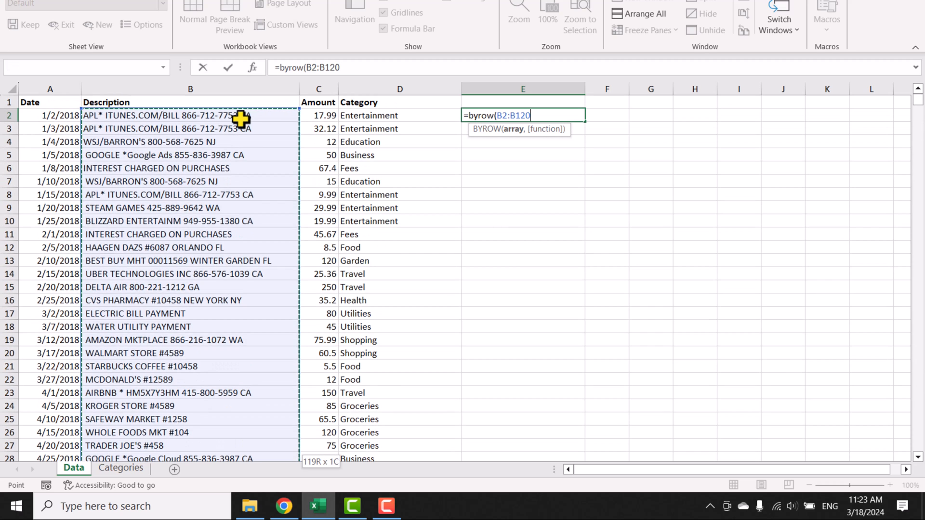
pyautogui.press('F4')
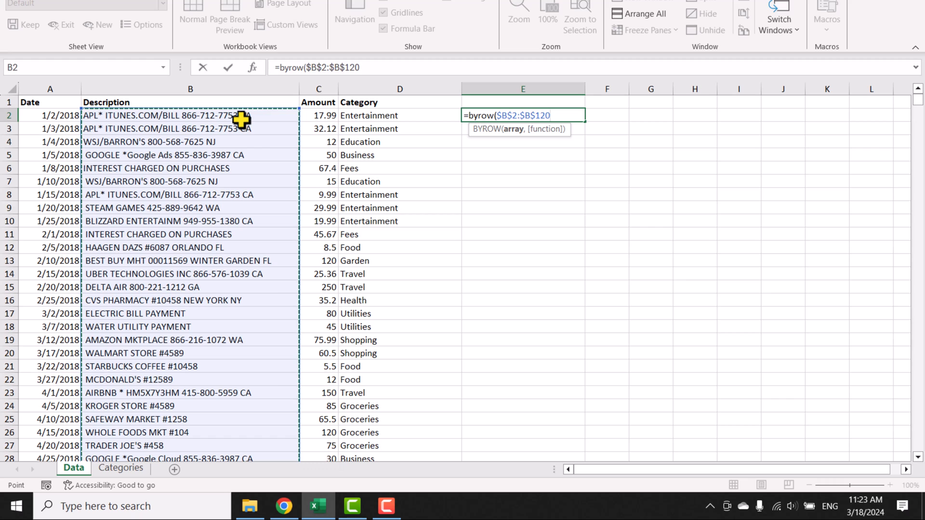
pyautogui.write(',')
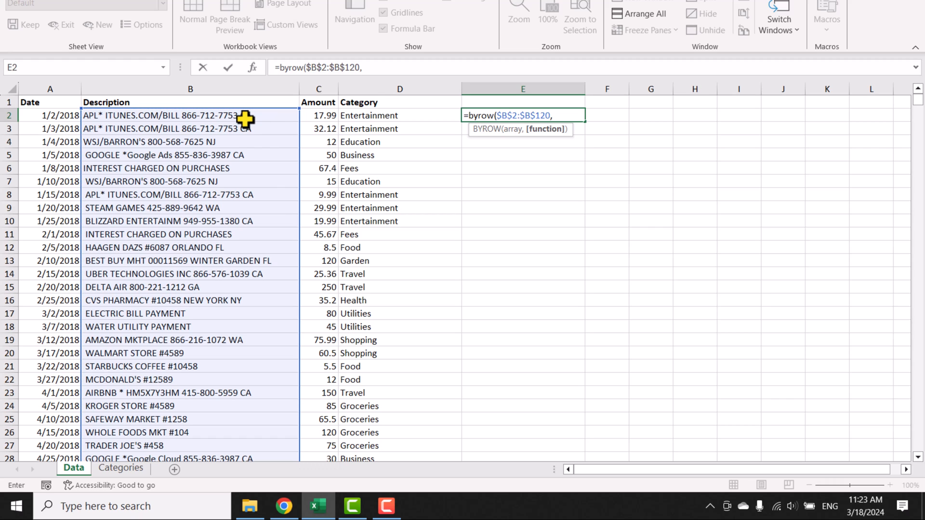
pyautogui.write('lambda(')
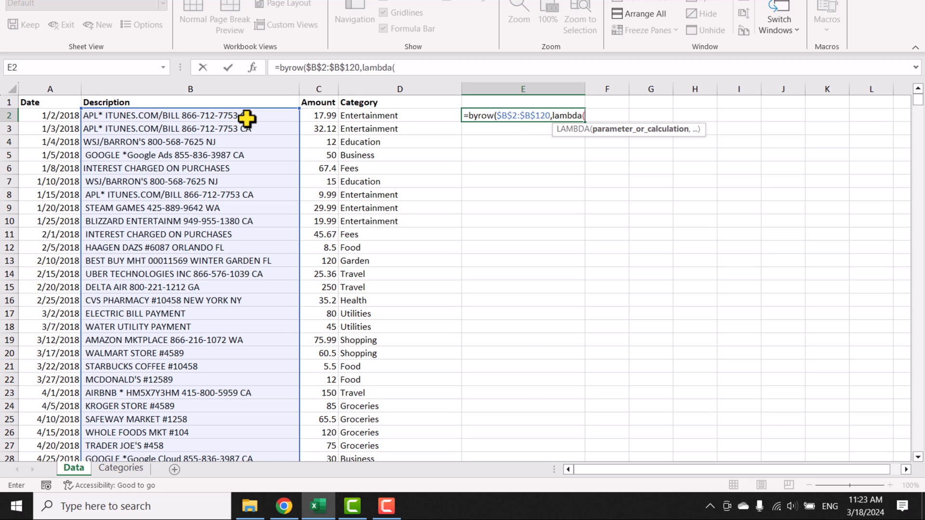
pyautogui.write('x,')
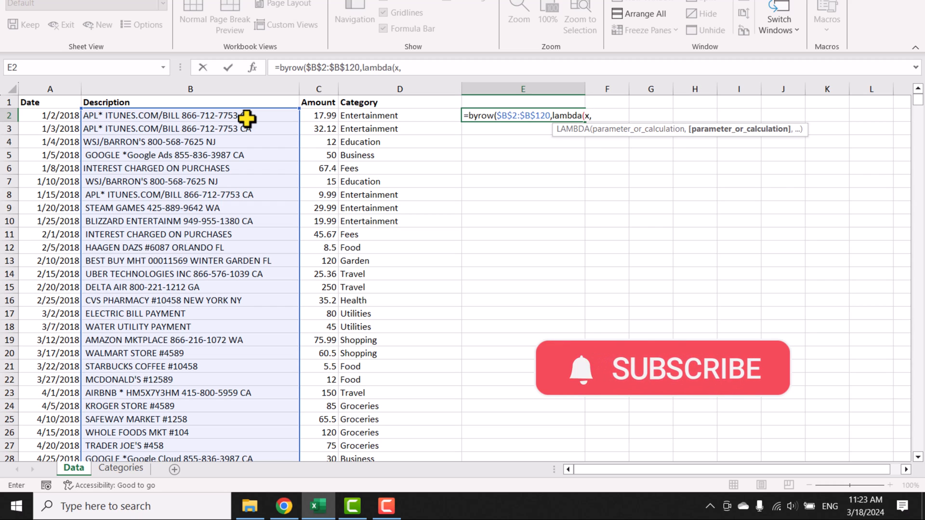
# Finish the LAMBDA with LOOKUP(2^15,SEARCH(keywords,x),categories) so column E spills every category
pyautogui.write('LOOKUP(2^15,SEARCH(Categories!$A$2:$A$58,Data!B2),Categories!$B$2:$B$58)')
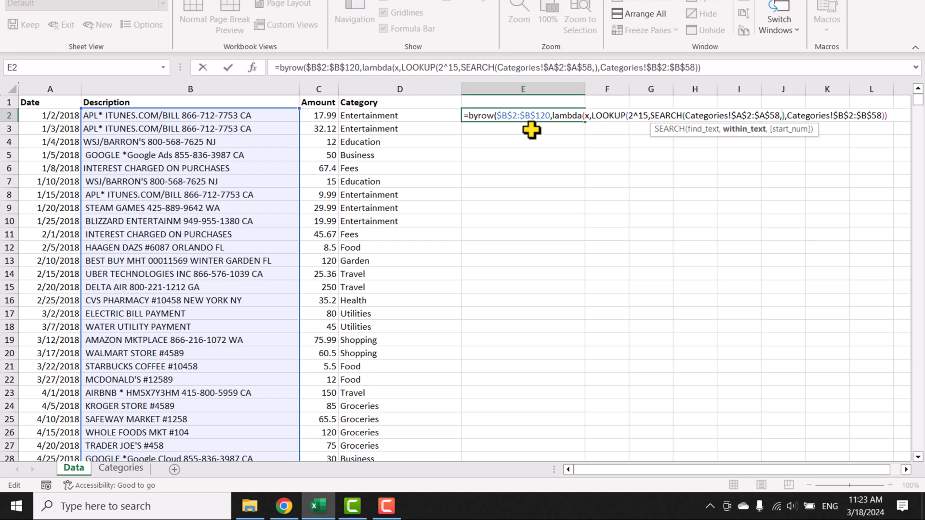
pyautogui.write('x')
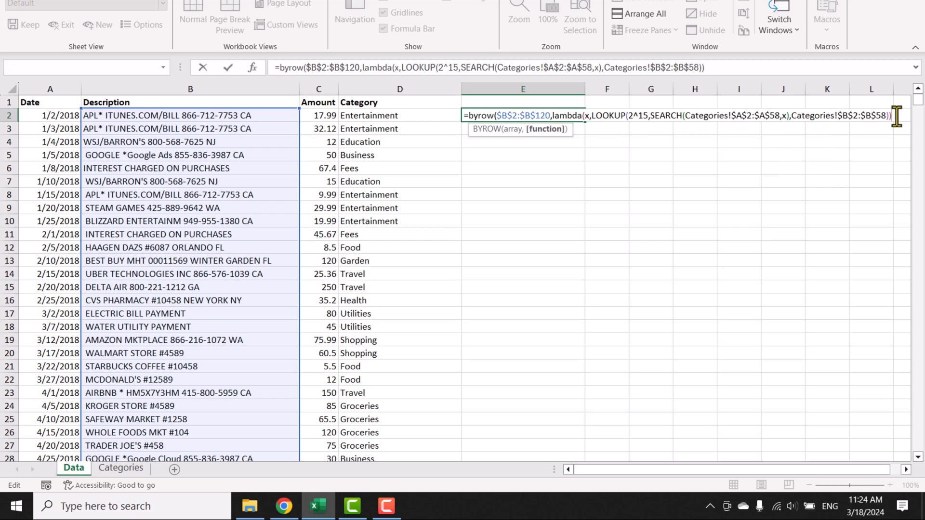
pyautogui.press('Enter')
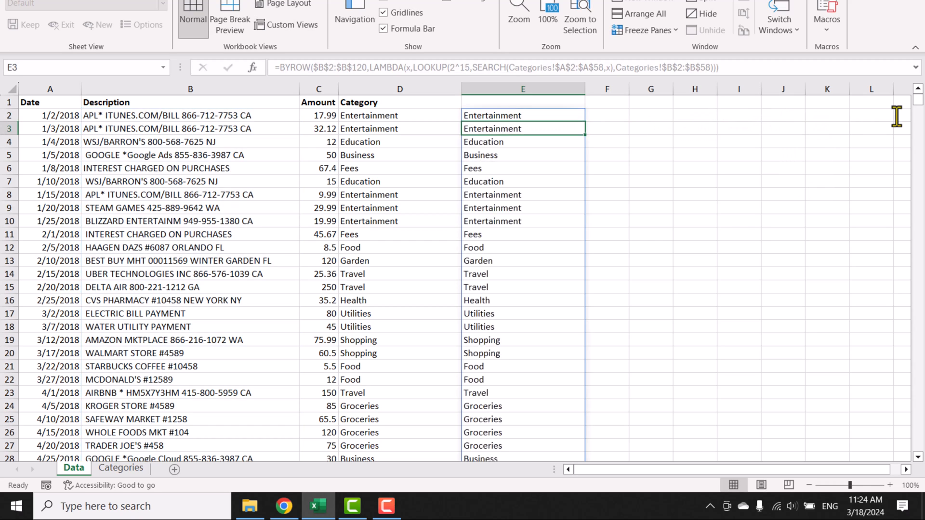
pyautogui.click(523, 116)
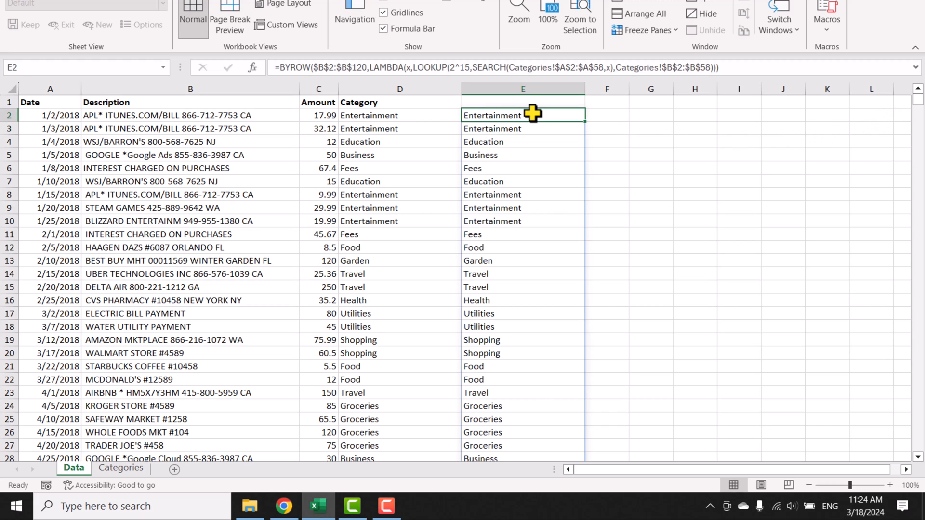
pyautogui.moveTo(401, 303)
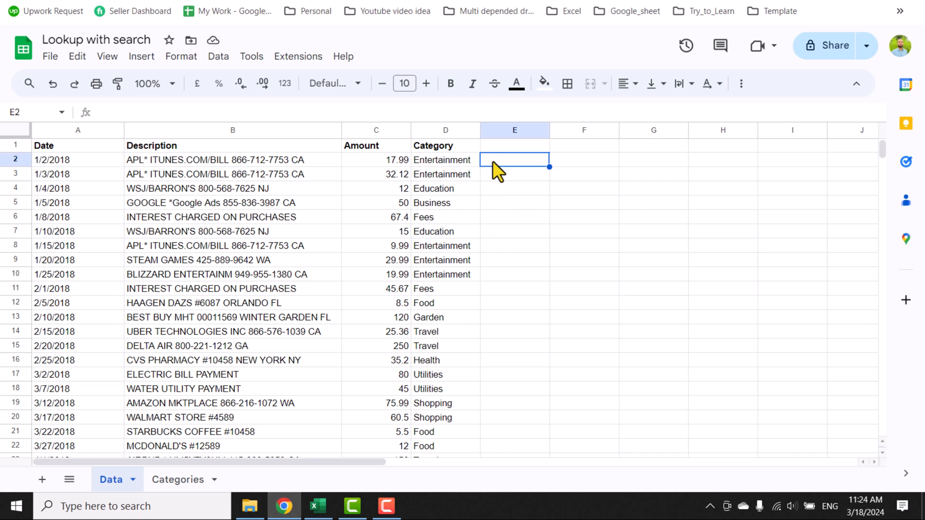
# Type =byrow(B2:B120,lambda(x, followed by the LOOKUP-SEARCH body in Sheets E2
pyautogui.write('=byrow')
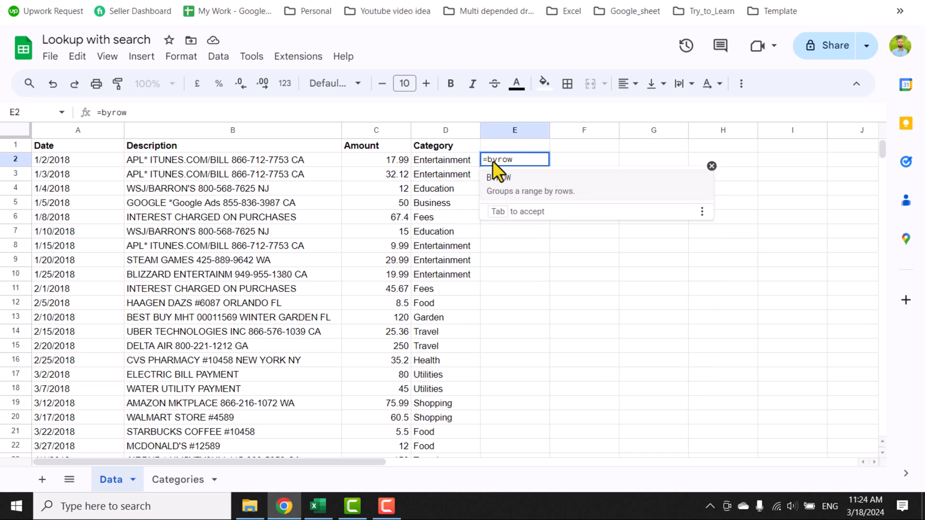
pyautogui.write('(')
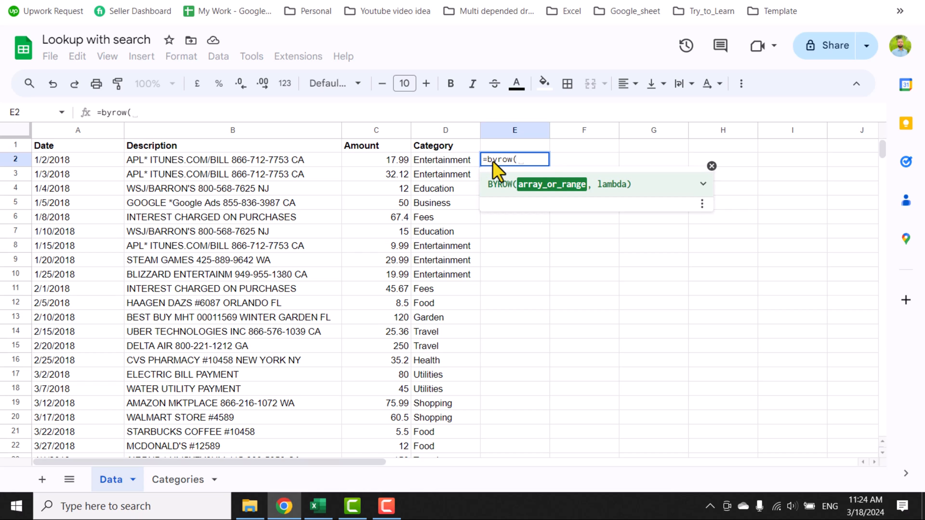
pyautogui.write('B')
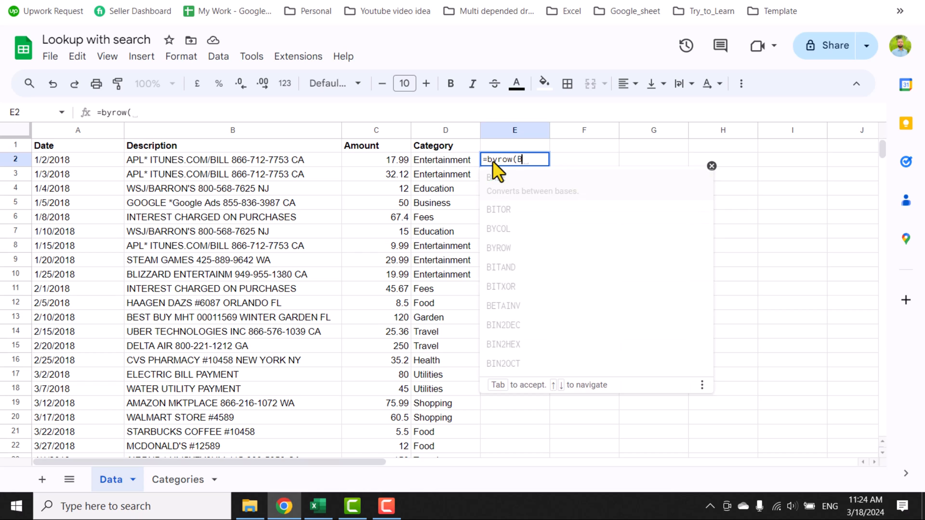
pyautogui.write('2:B120,lambda')
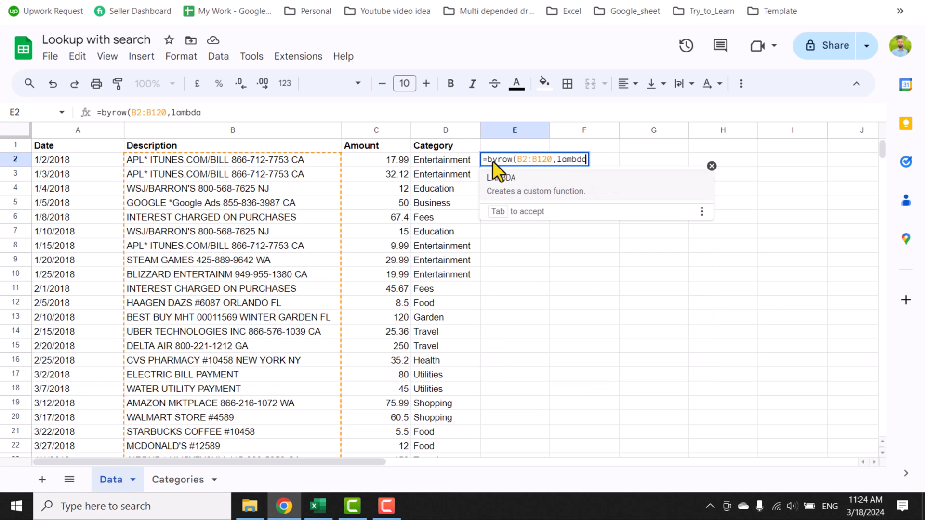
pyautogui.write('(')
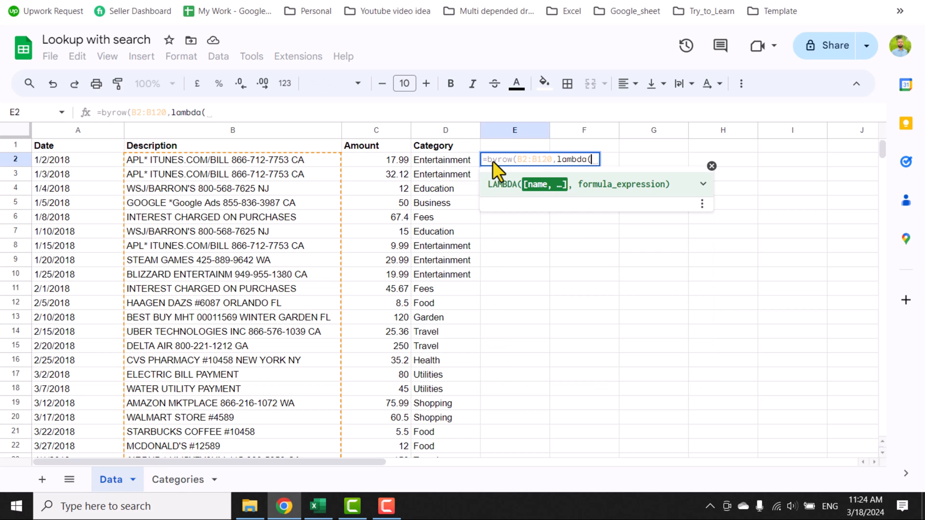
pyautogui.write('x,')
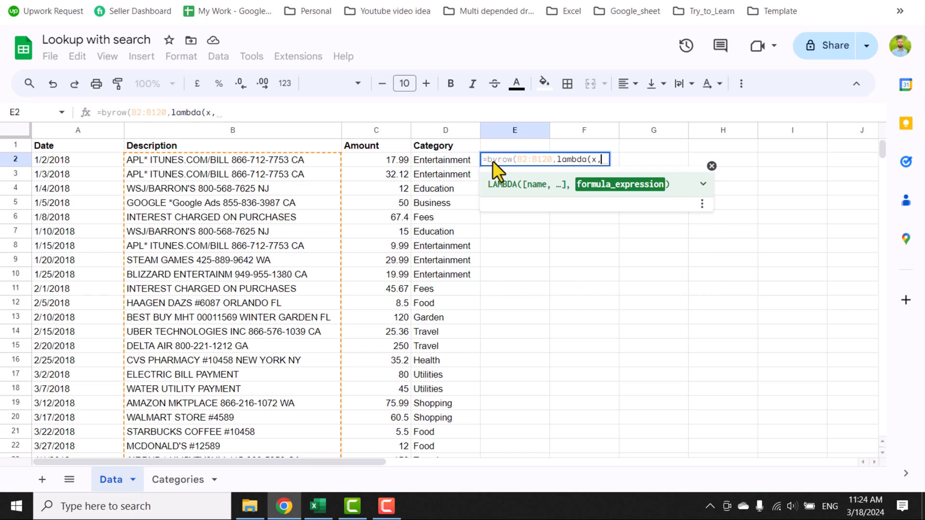
pyautogui.write('LOOKUP(2^15,SEARCH(Categories!$A$2:$A$58,Data!B2),Categories!$B$2:$B$58)')
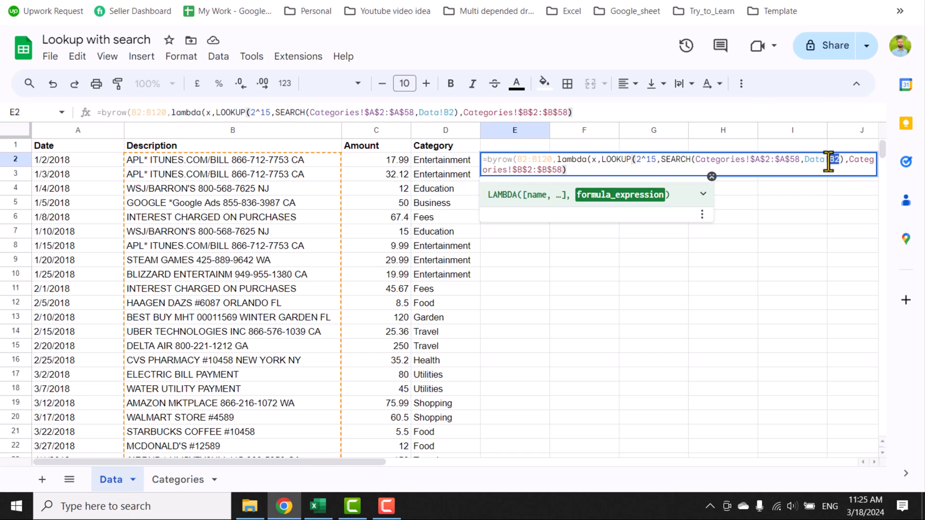
# Commit the BYROW/LAMBDA formula with x as search text, spilling mostly #N/A, and re-enter E2
pyautogui.write('x')
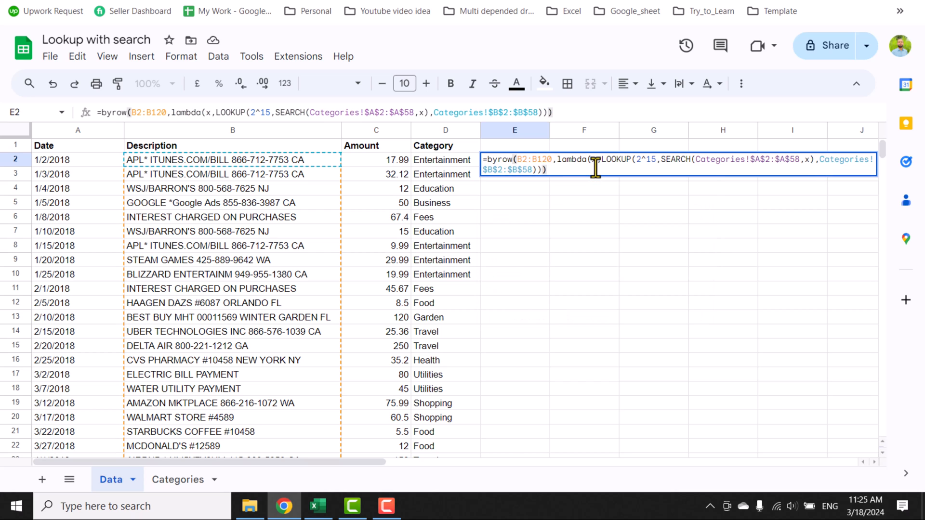
pyautogui.press('Enter')
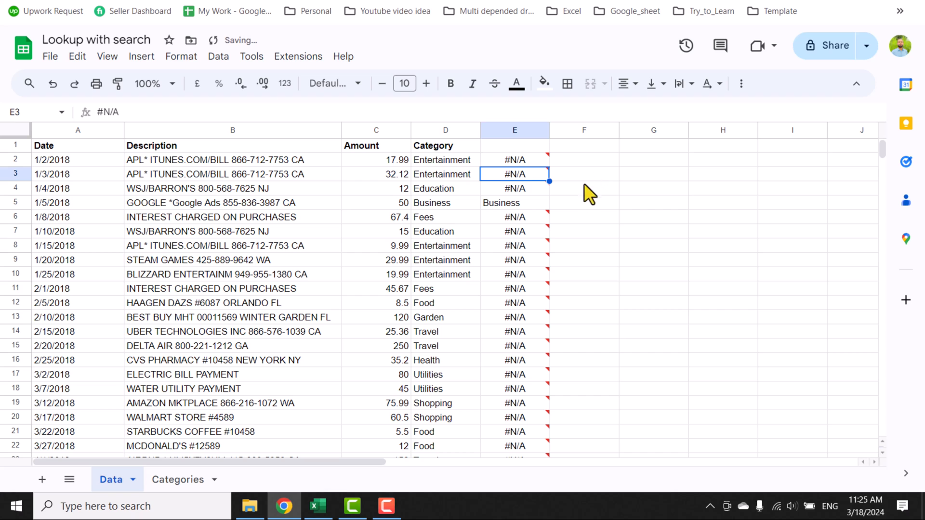
pyautogui.click(514, 160)
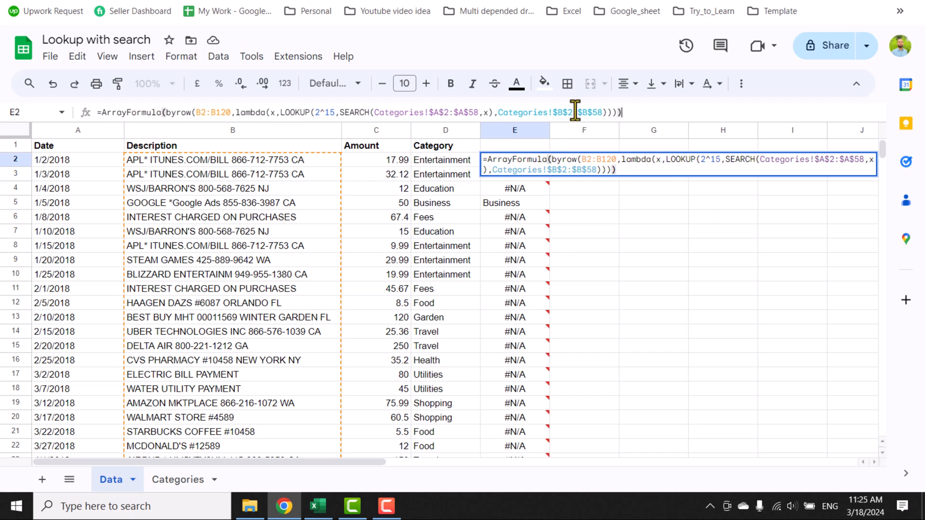
# Commit the ArrayFormula-wrapped BYROW formula in E2 so categories spill down column E
pyautogui.press('Enter')
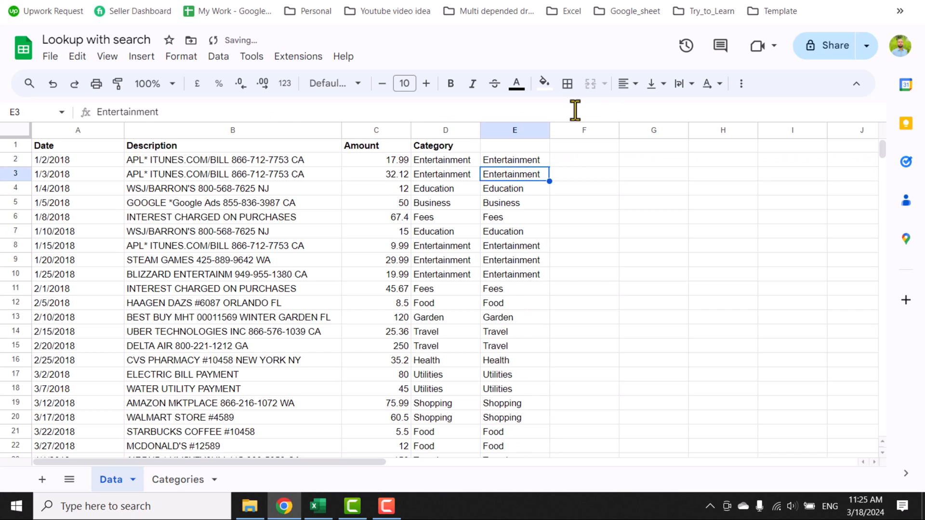